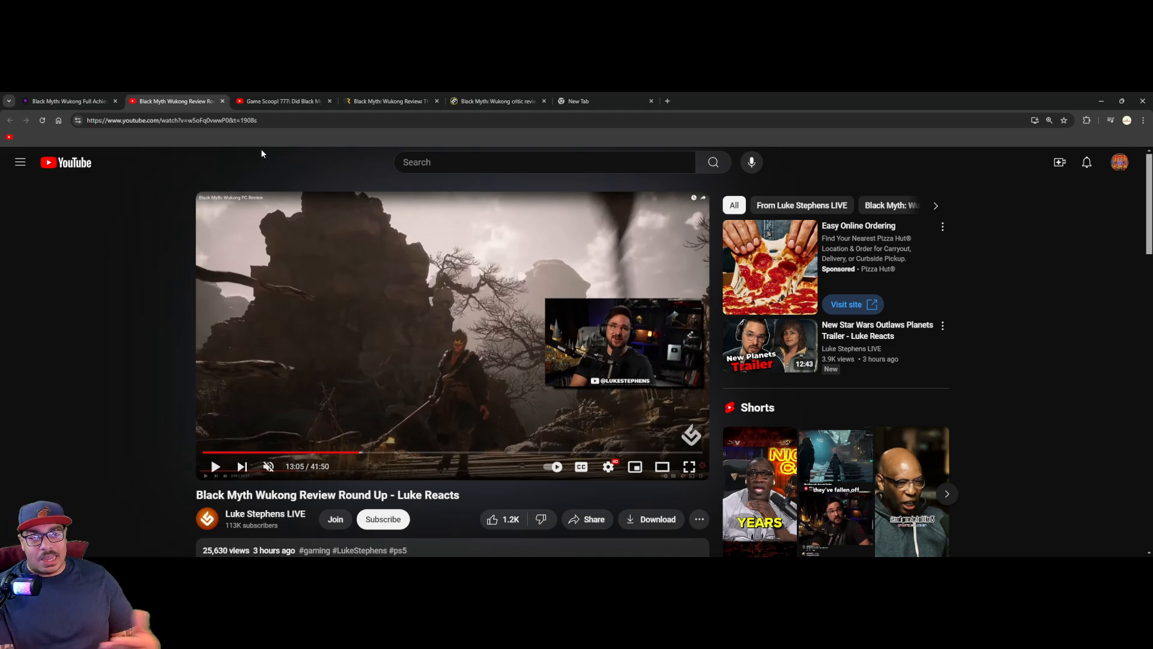
mouse_move(322, 176)
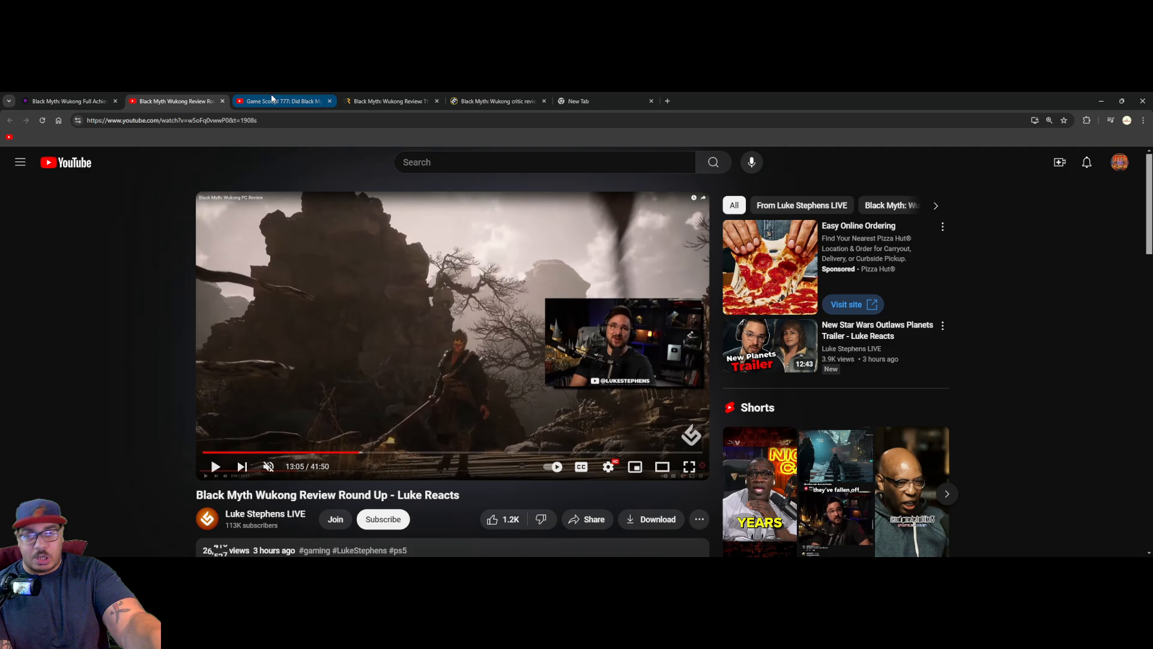
Step: Show the IGN Game Scoop! 777 episode on Black Myth Wukong in place of Luke Stephens' round-up
left_click(280, 101)
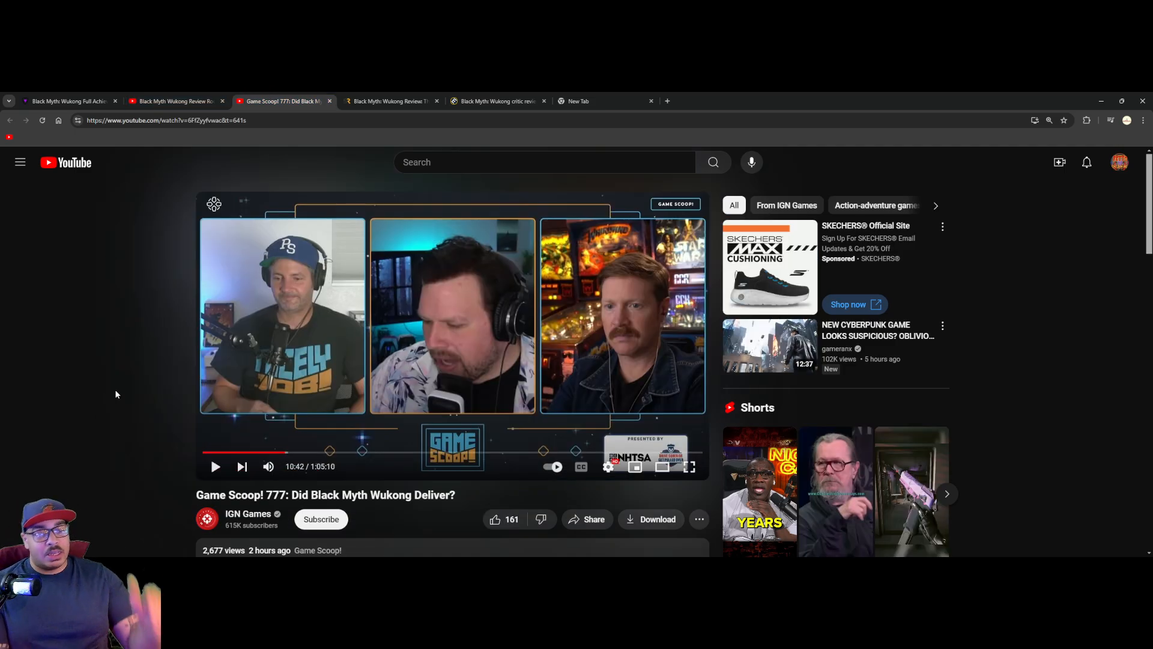
mouse_move(113, 391)
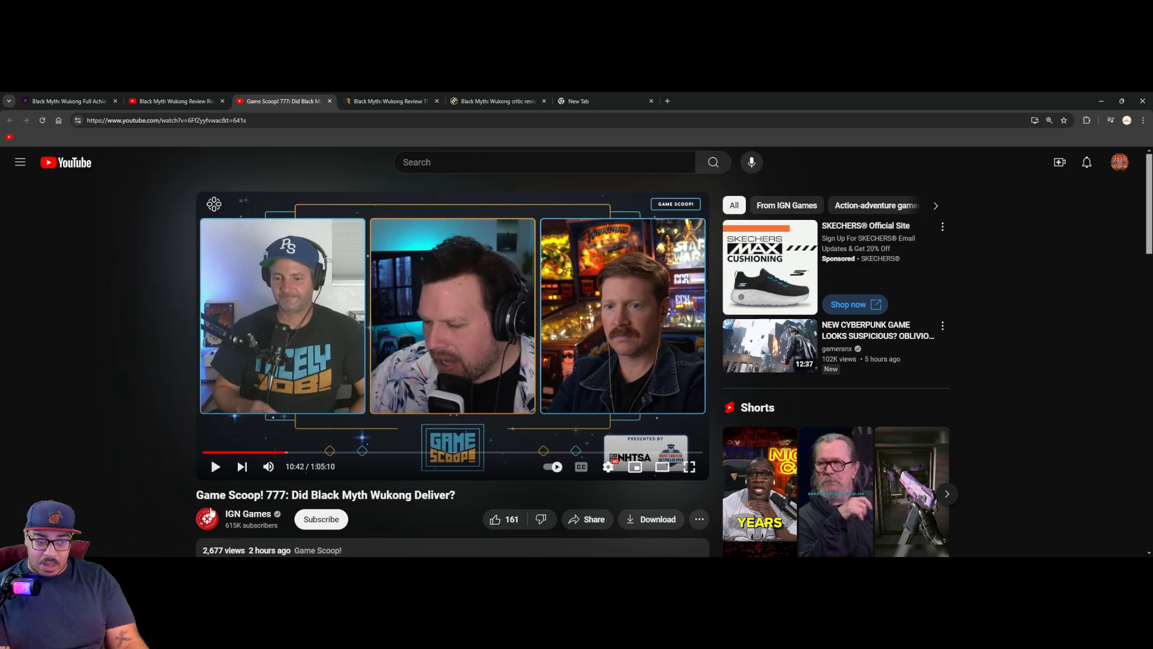
Step: Leave YouTube for the Screen Rant Black Myth: Wukong review with its 3.0 rating
left_click(494, 519)
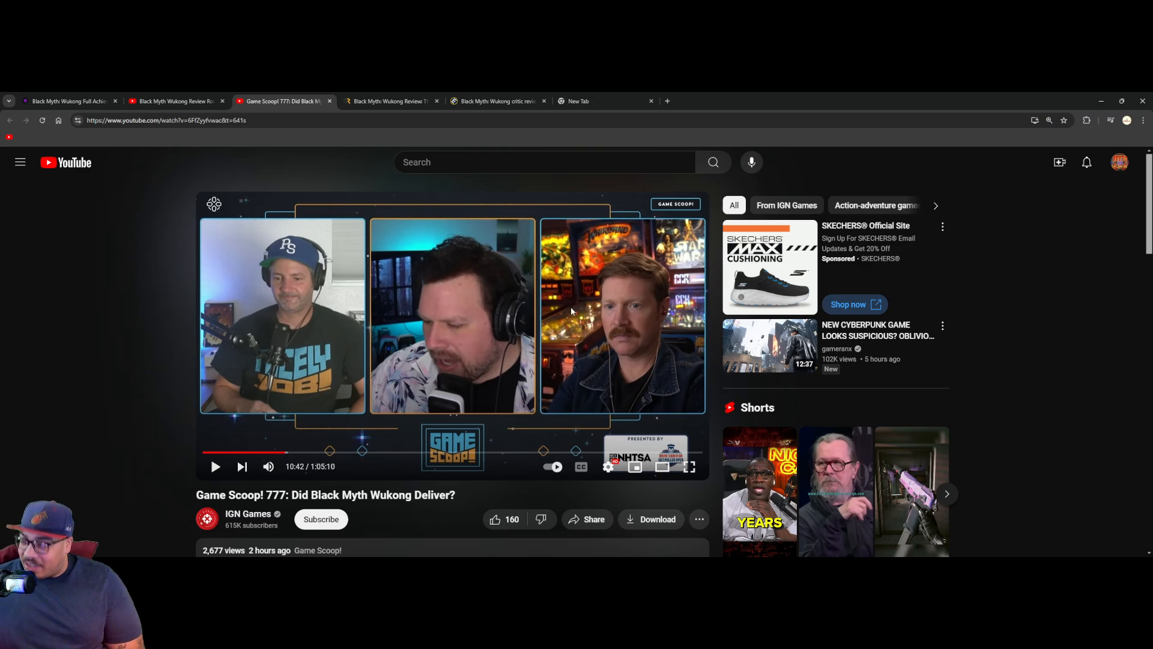
mouse_move(457, 308)
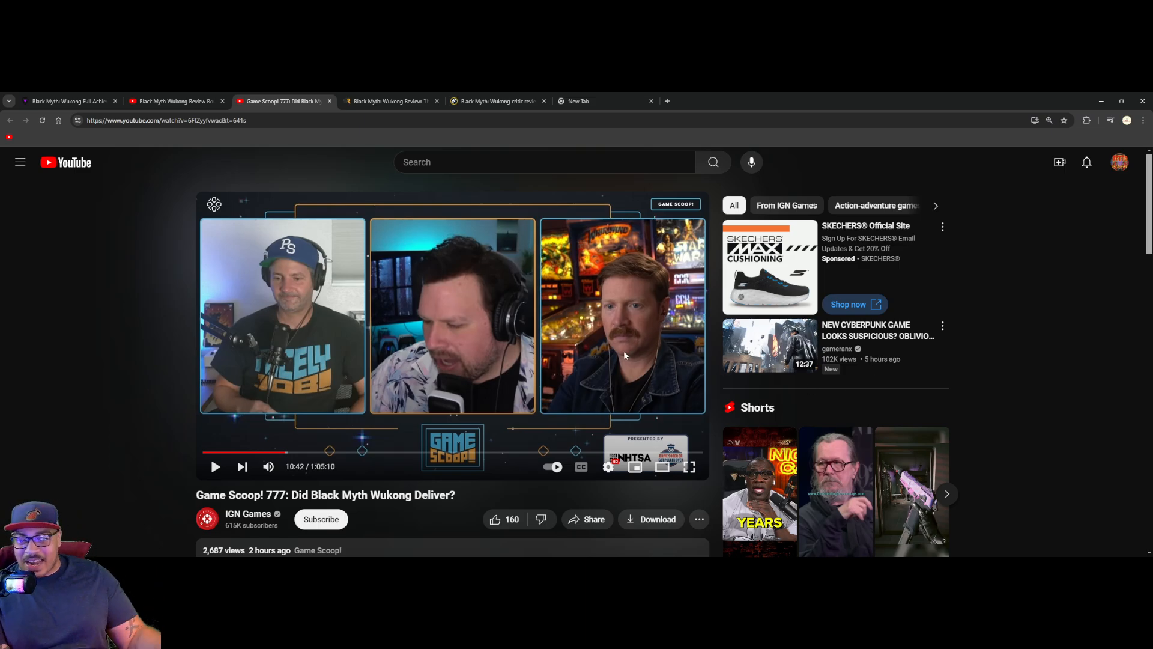
mouse_move(388, 395)
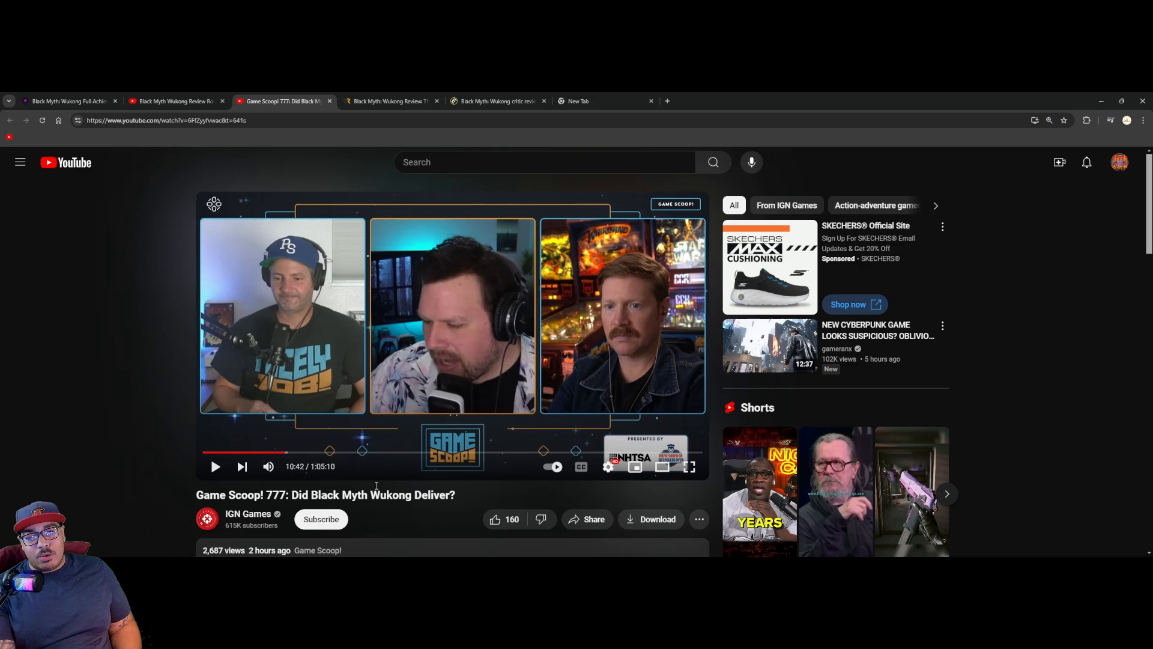
left_click(392, 100)
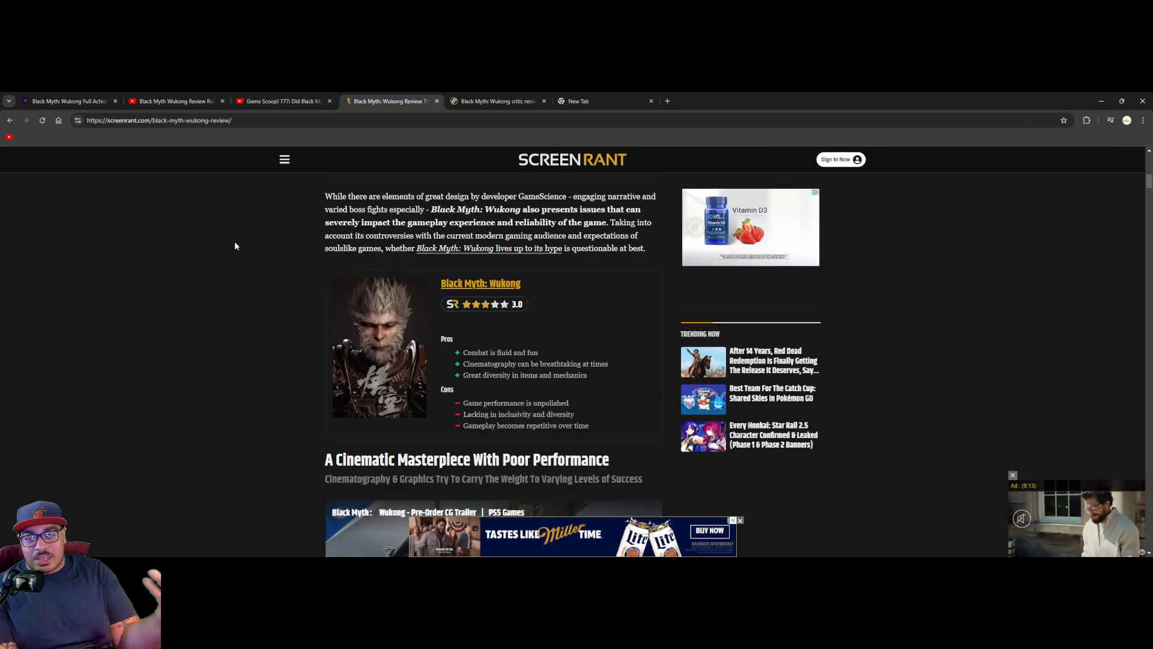
mouse_move(202, 290)
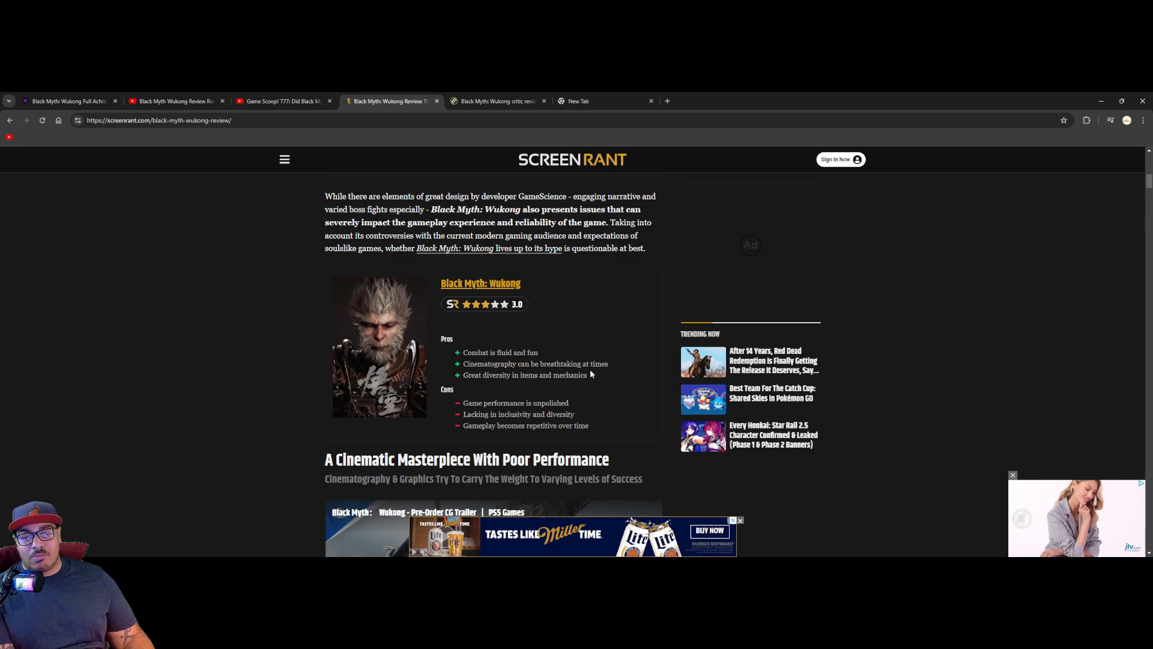
mouse_move(482, 319)
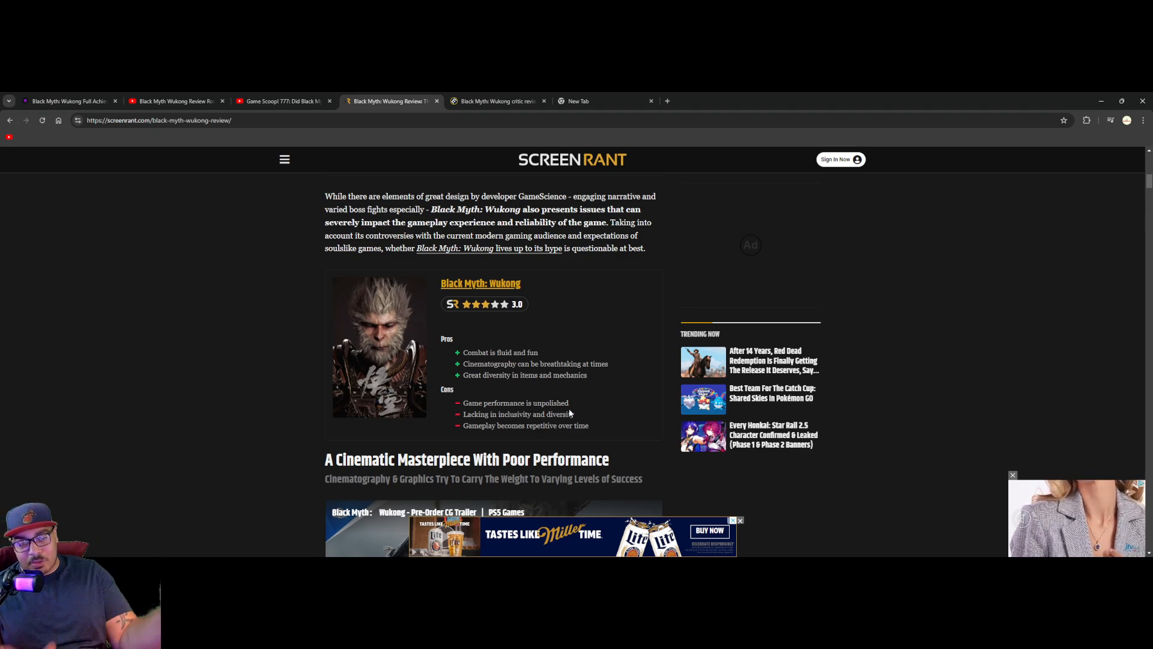
mouse_move(588, 197)
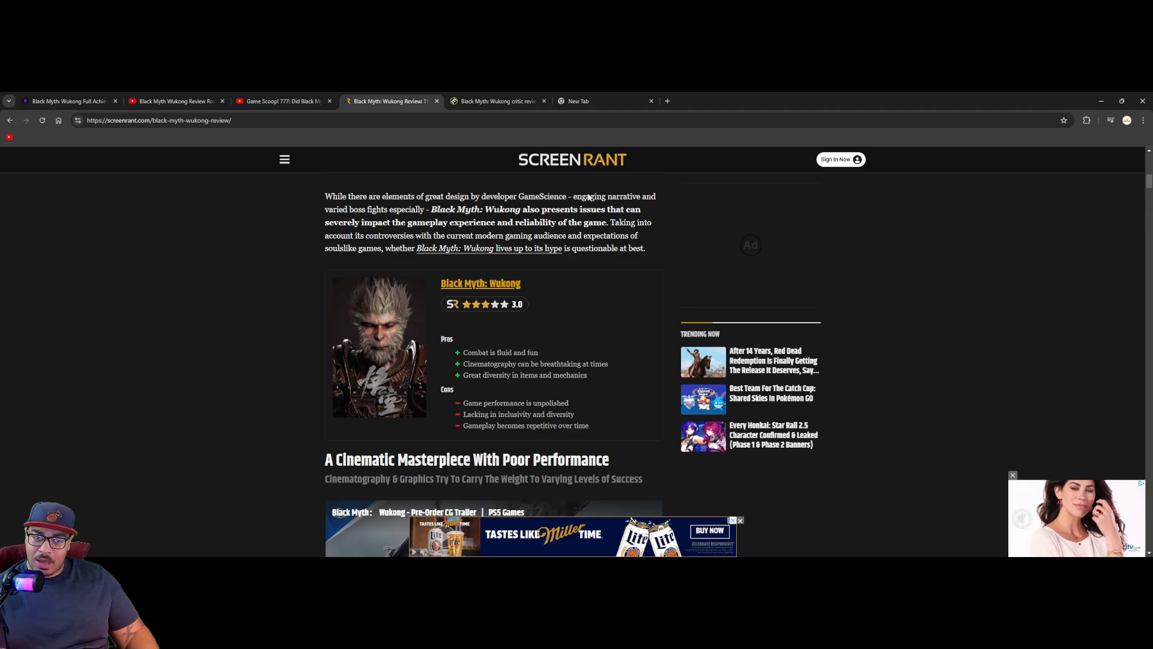
mouse_move(559, 351)
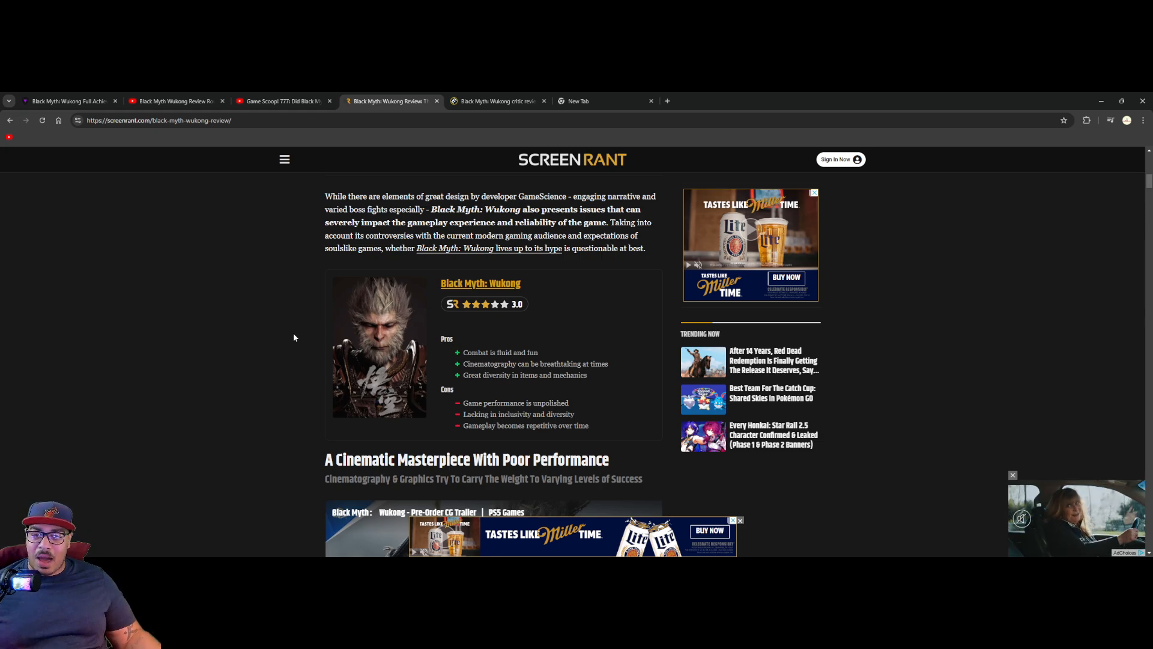
mouse_move(250, 290)
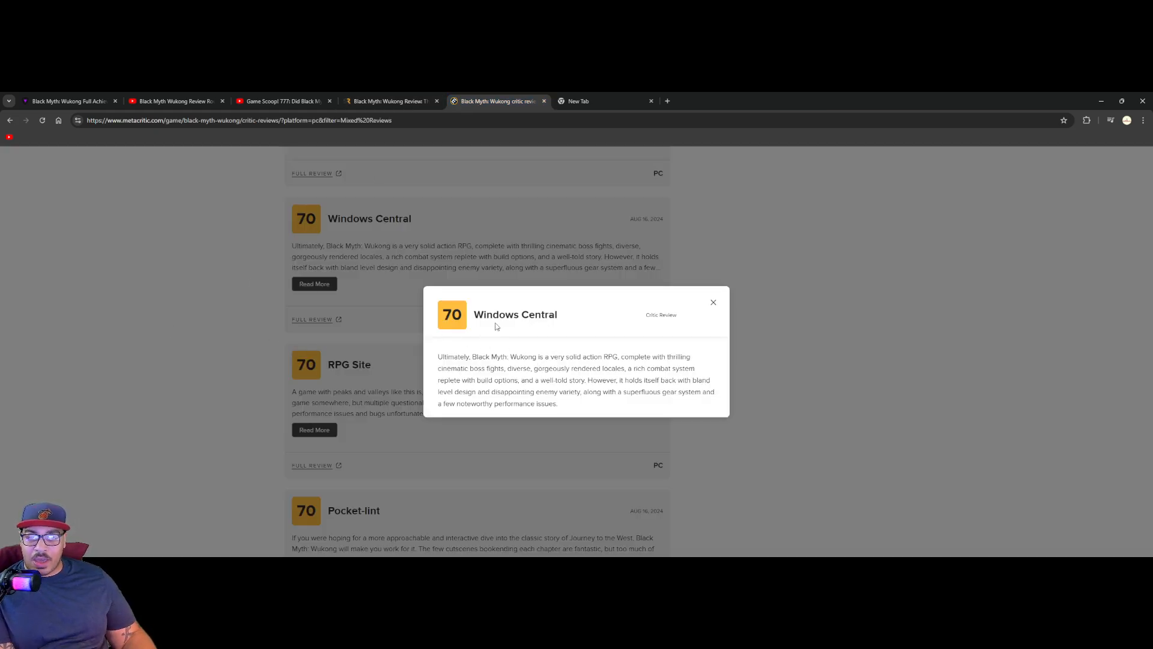
mouse_move(501, 316)
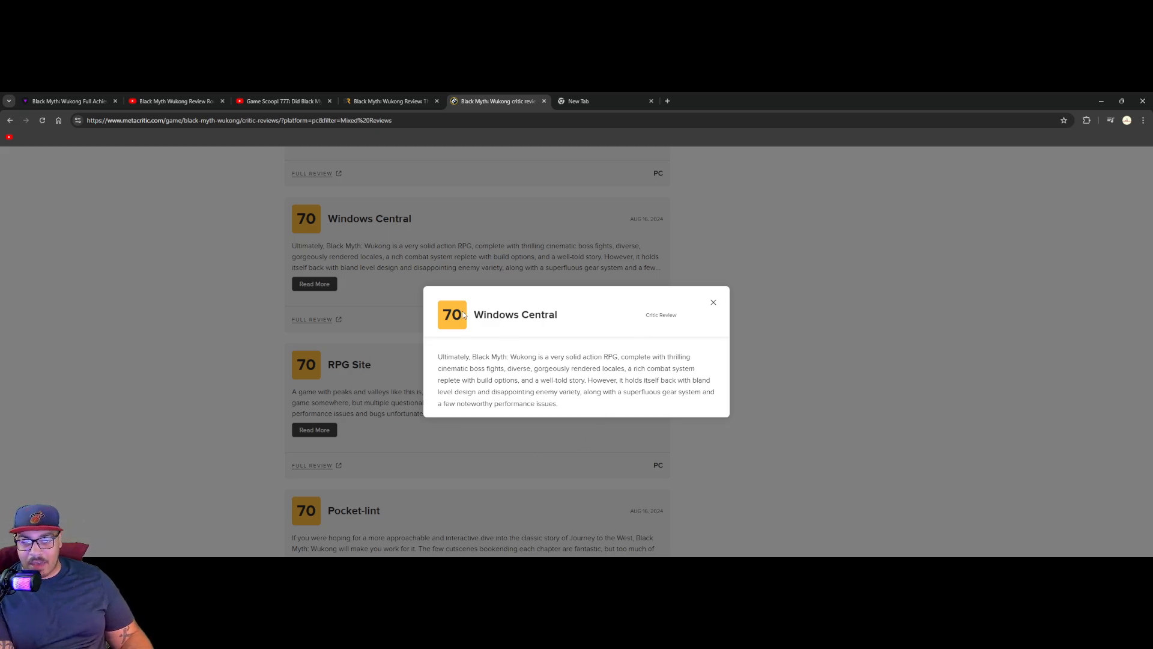
mouse_move(666, 353)
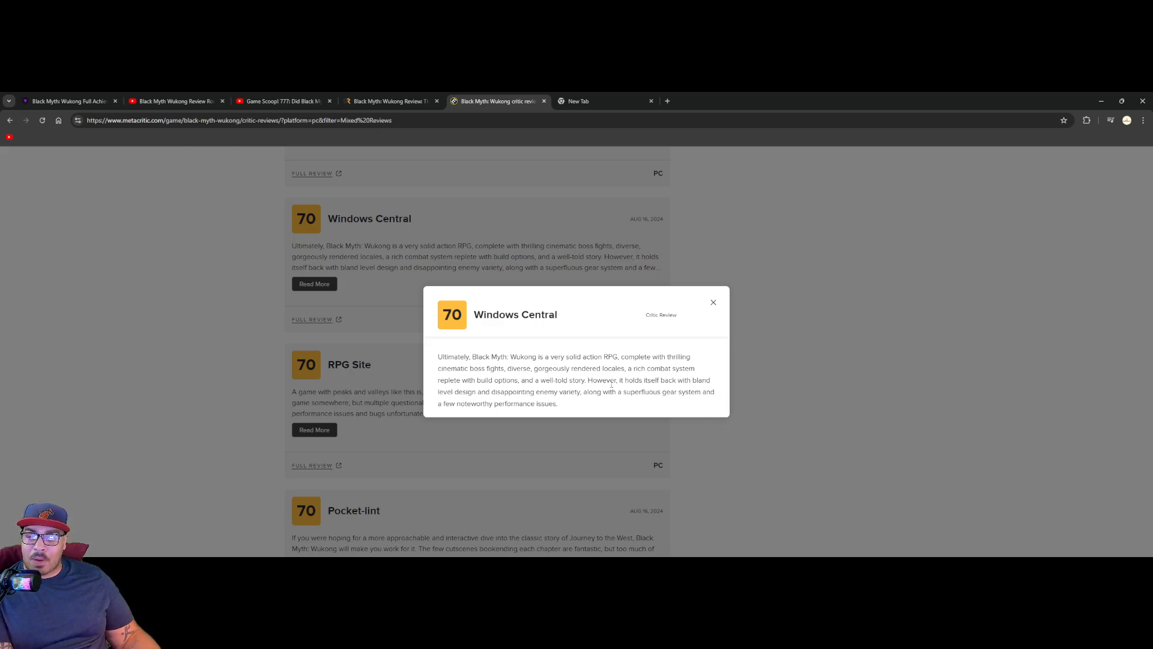
Step: Highlight the phrase "disappointing enemy variety" in Metacritic's Windows Central review
left_click_drag(620, 379, 556, 404)
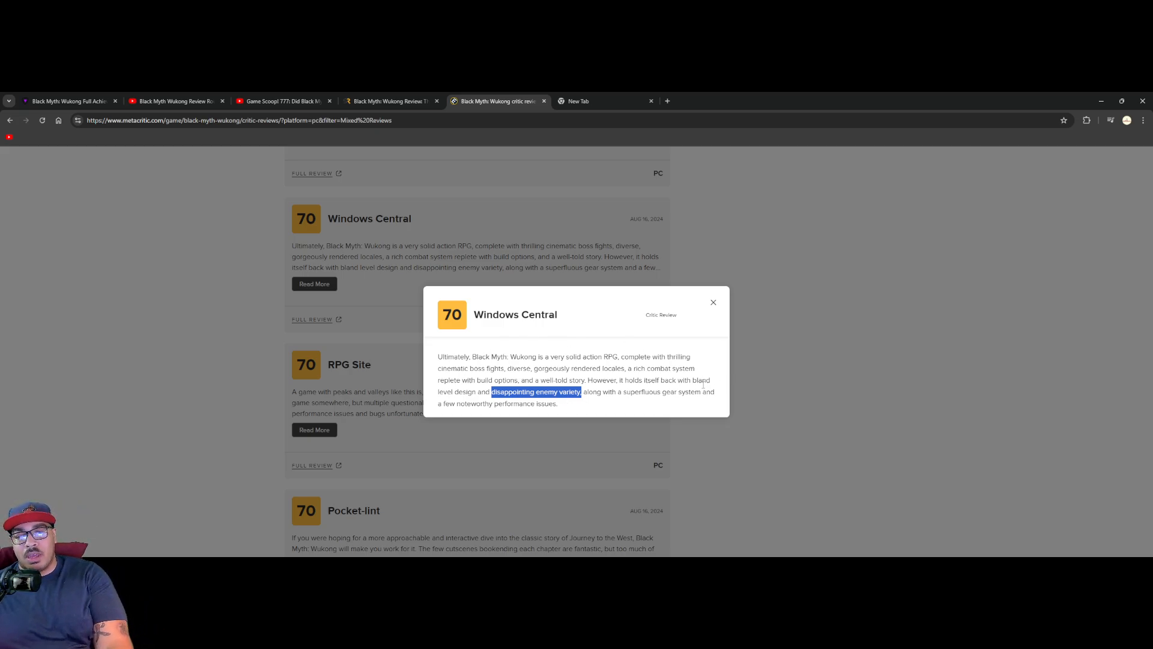
mouse_move(465, 339)
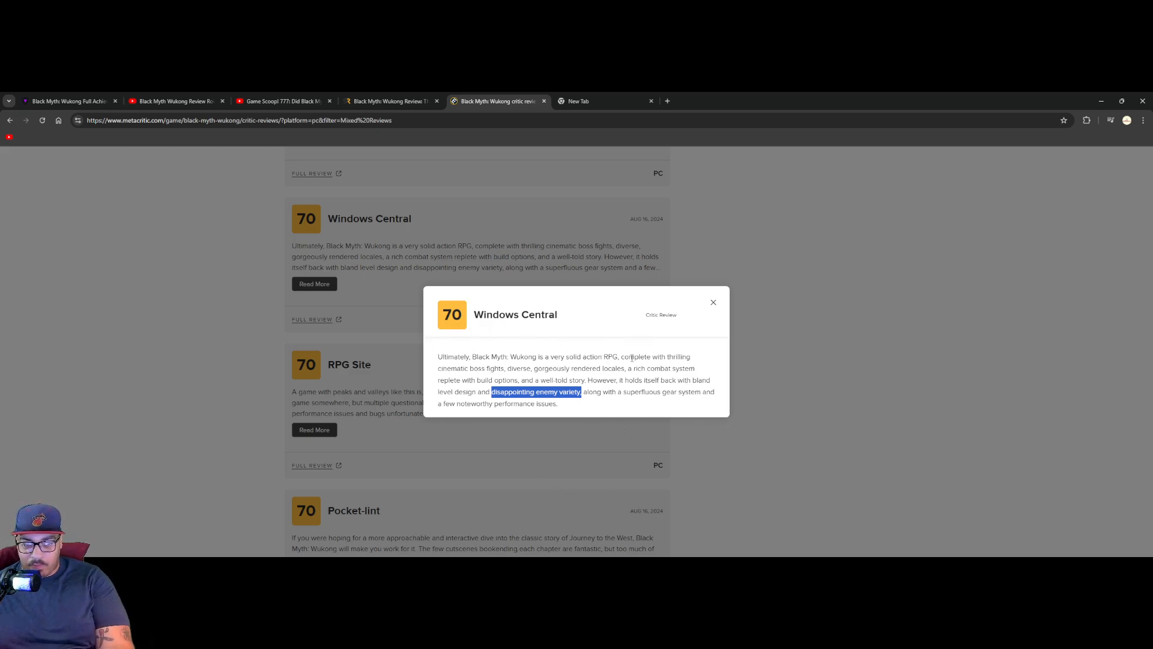
mouse_move(584, 339)
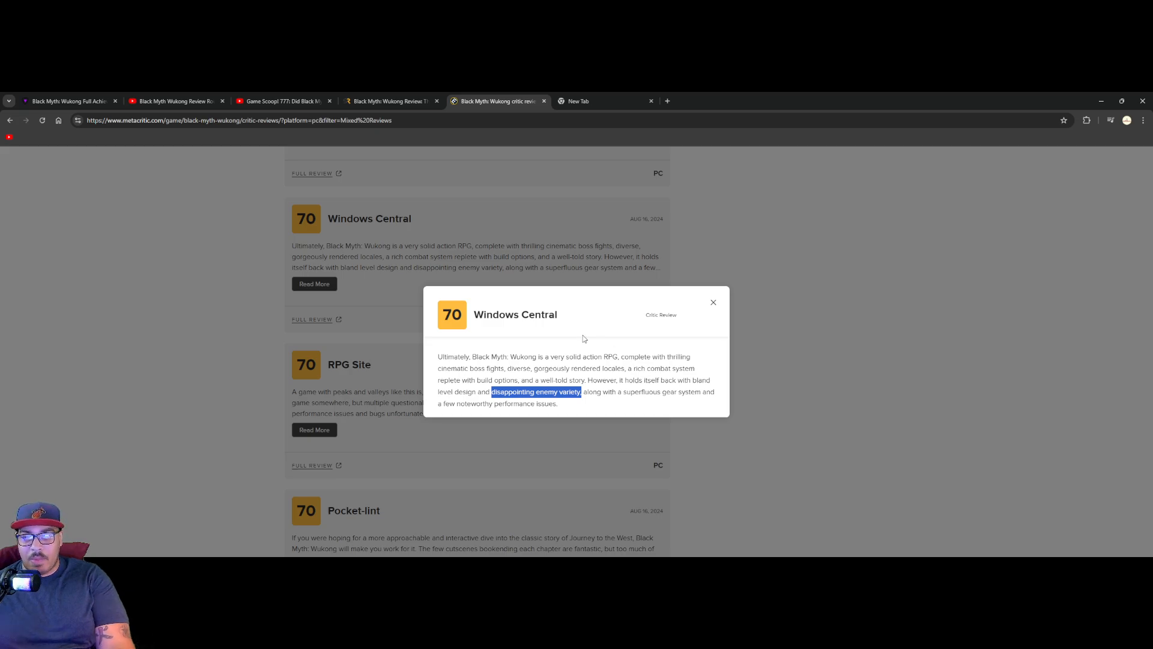
Step: Close the Windows Central full text and cycle through YouTube, Screen Rant and Metacritic back to the achievement list article
left_click(713, 303)
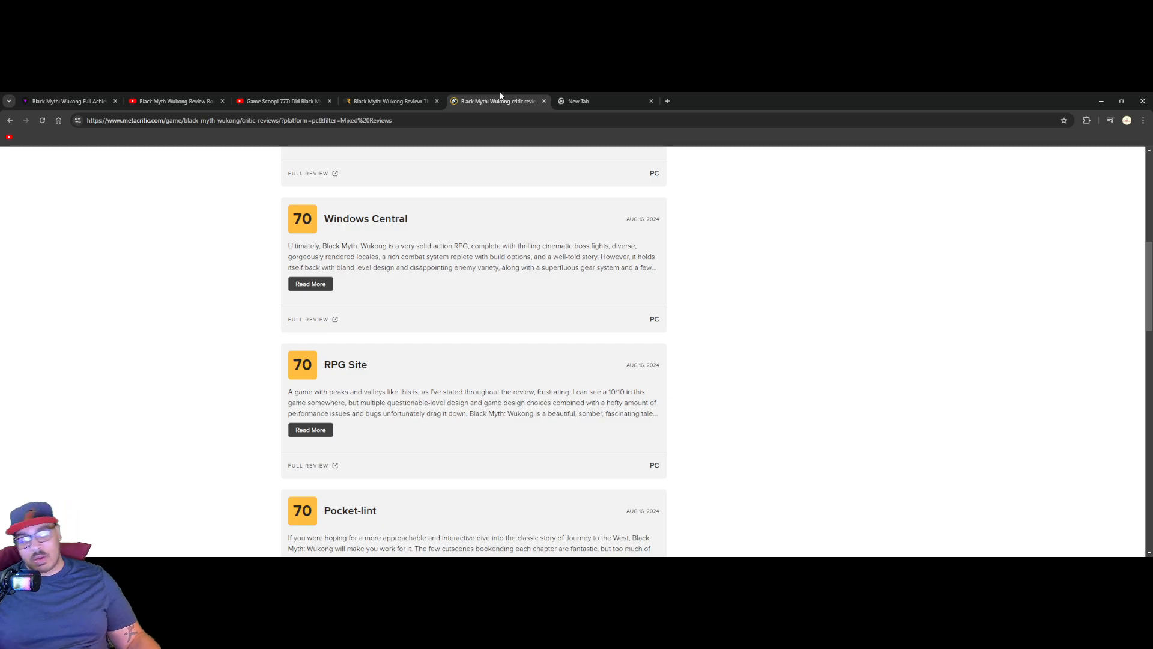
left_click(66, 101)
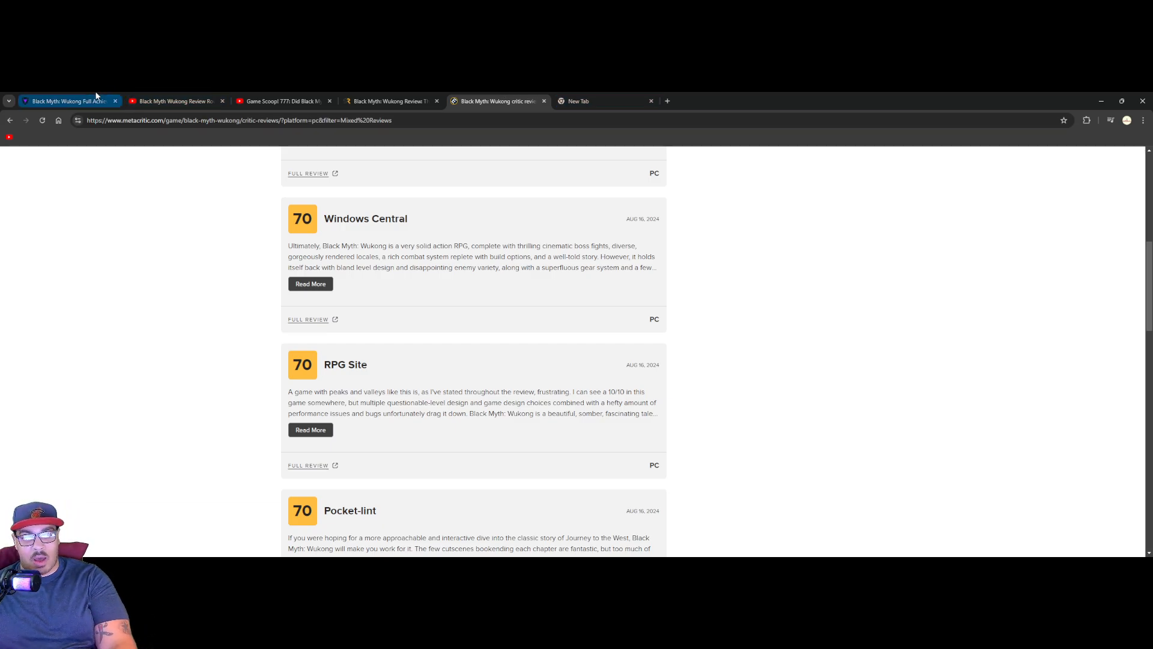
left_click(66, 101)
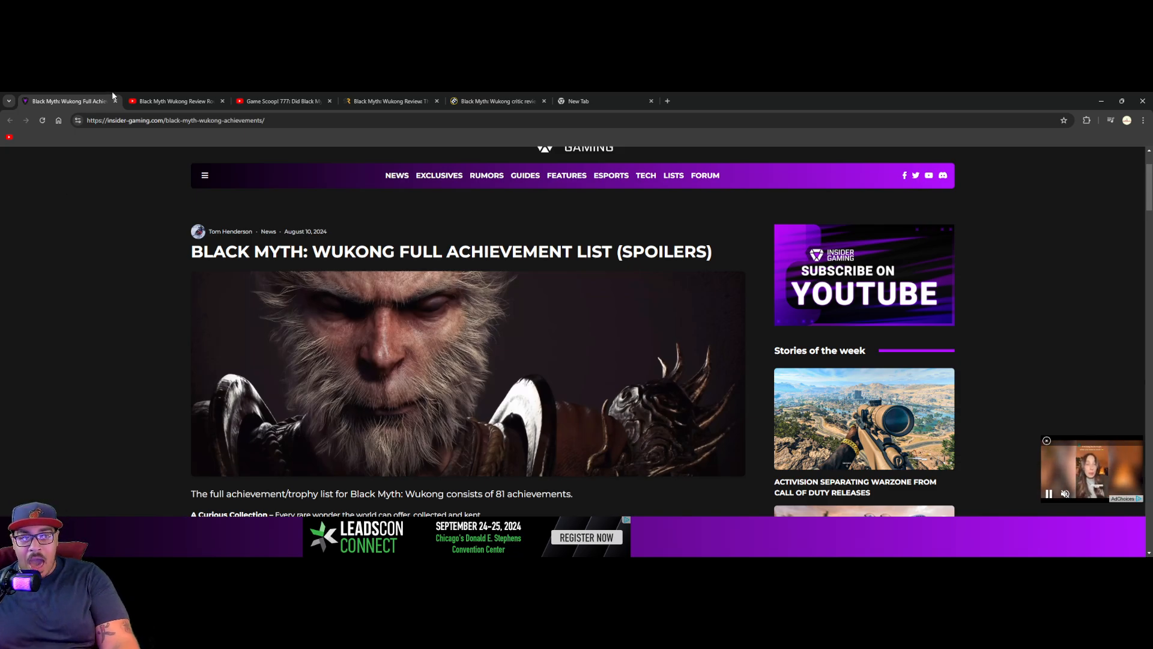
left_click(174, 101)
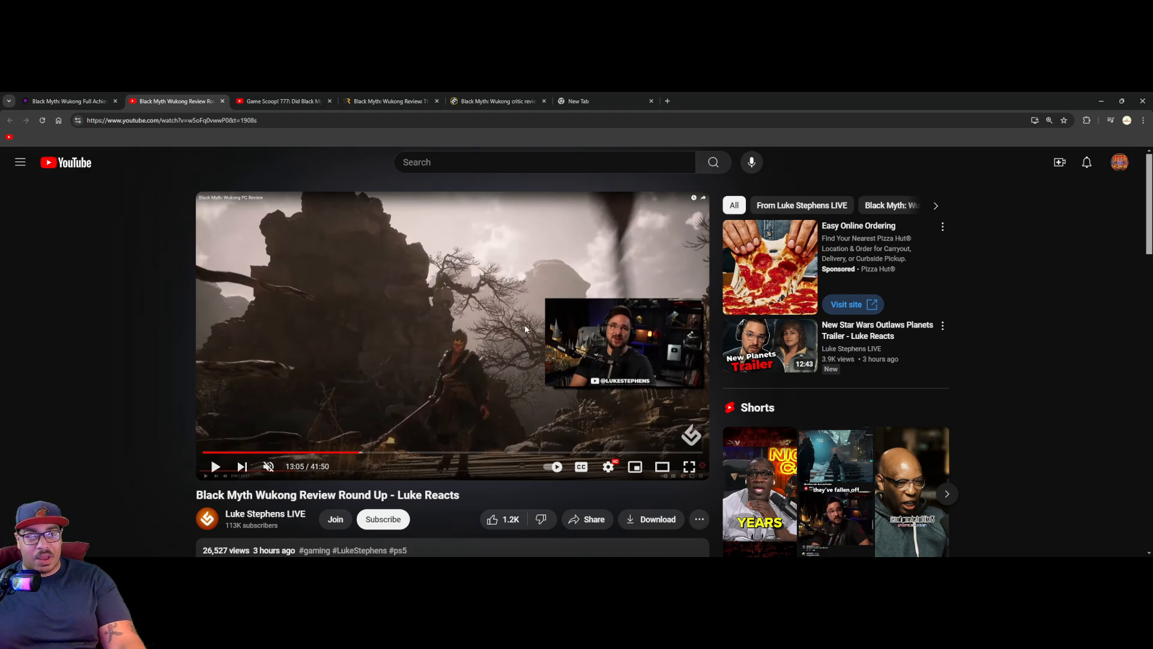
left_click(283, 101)
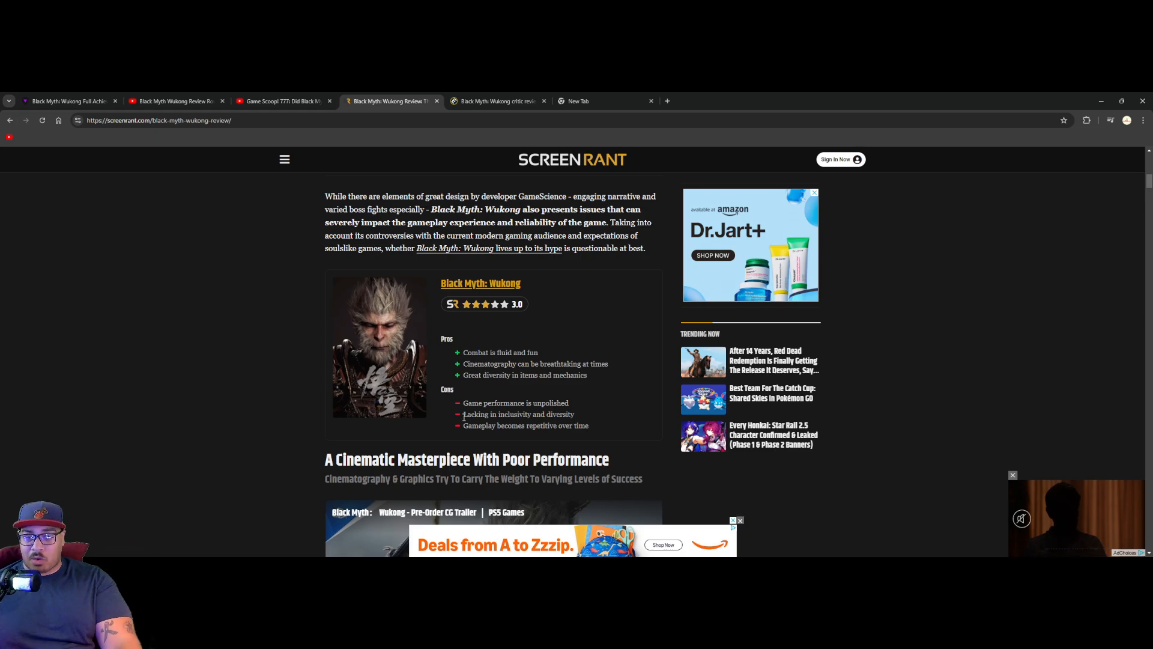
left_click(497, 101)
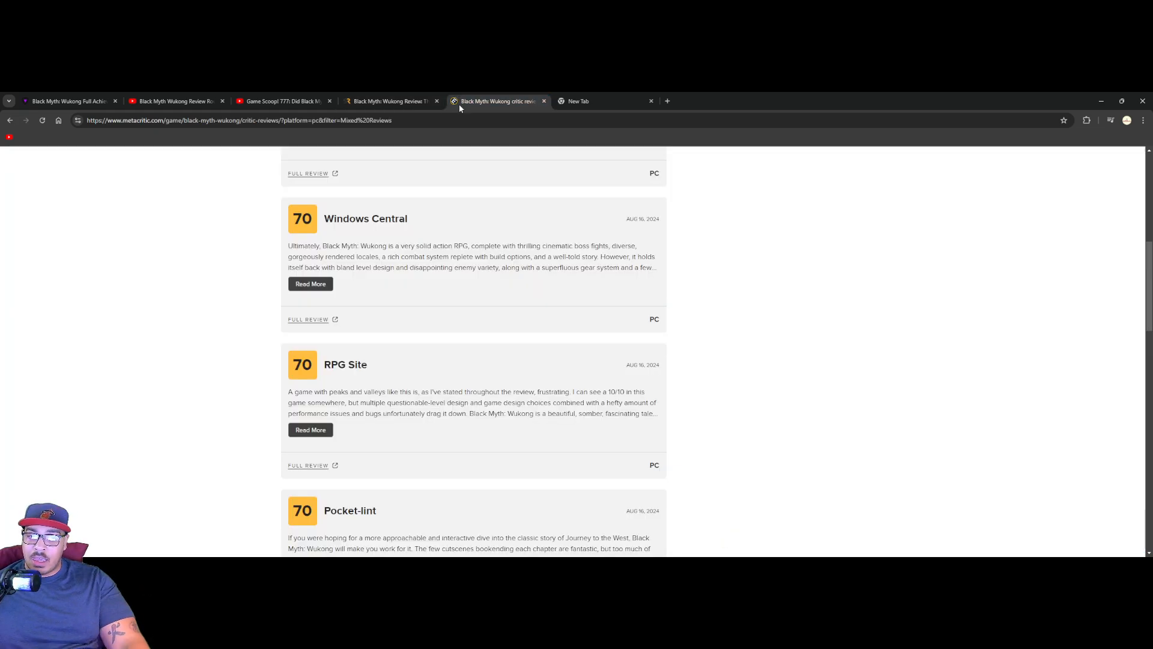
mouse_move(530, 345)
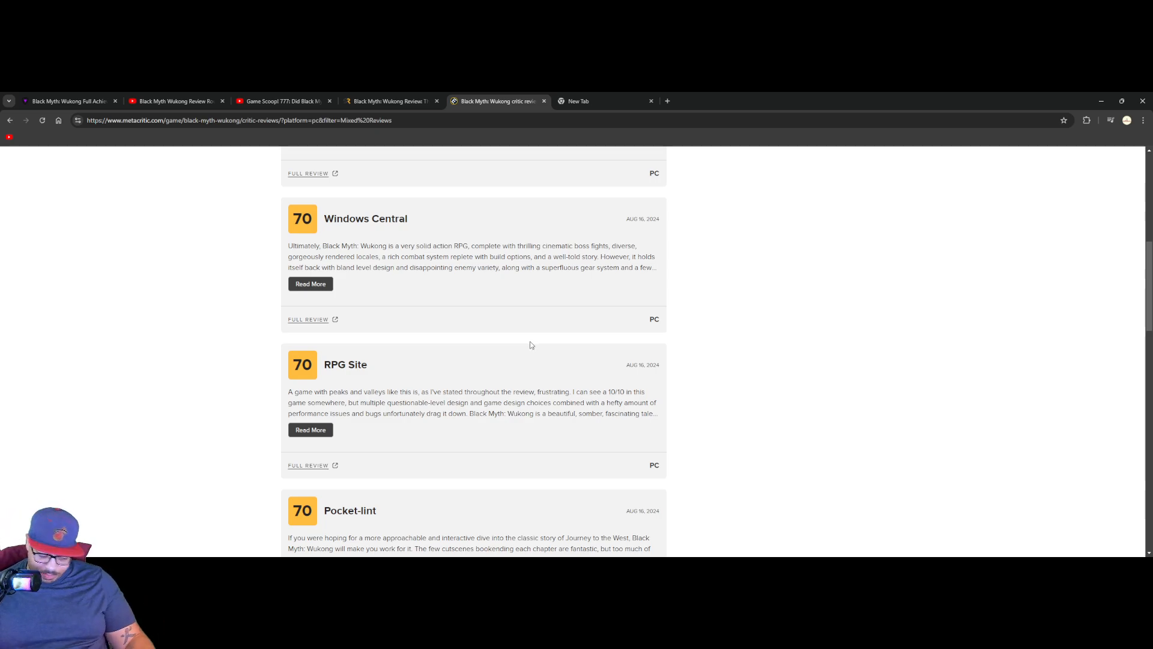
left_click(68, 101)
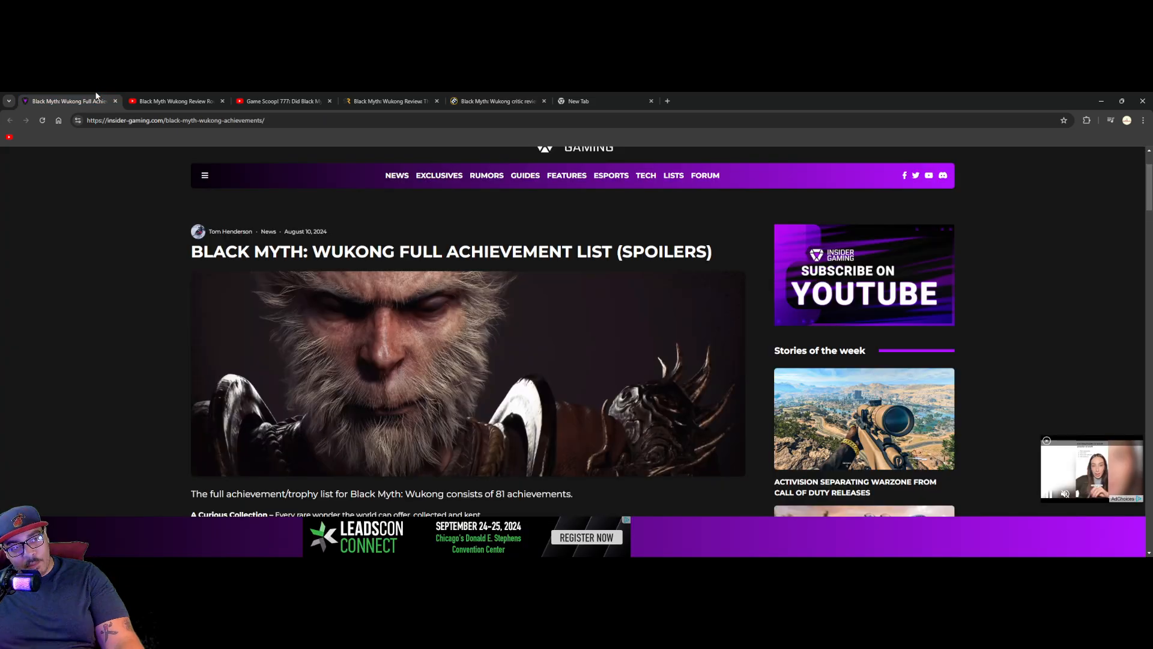